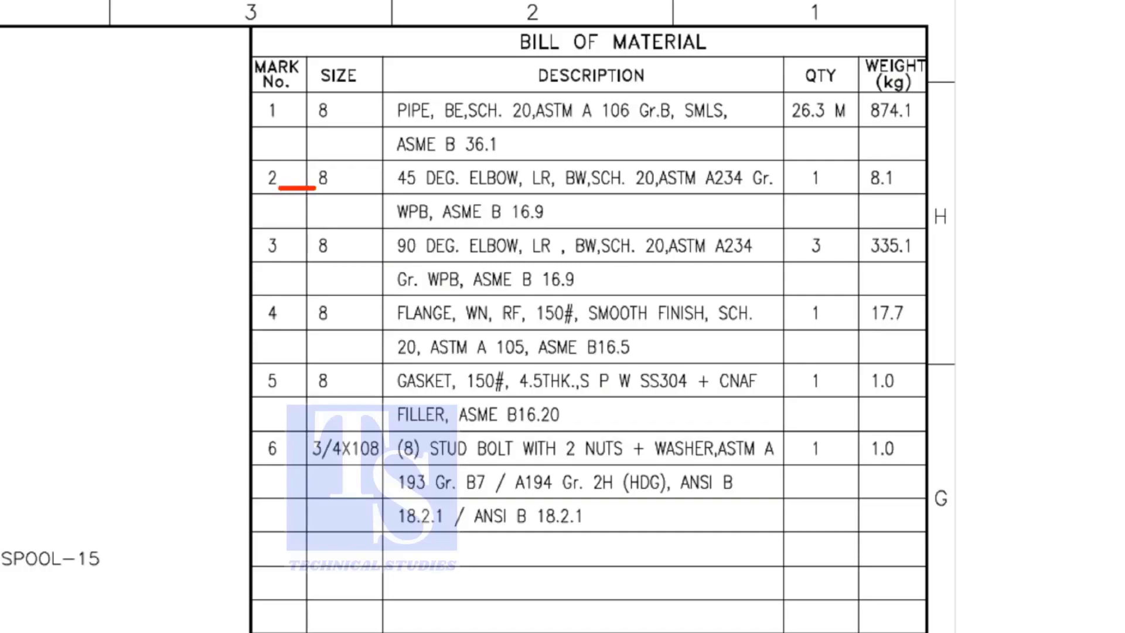
{"action": "left_click", "coordinate": [283, 187]}
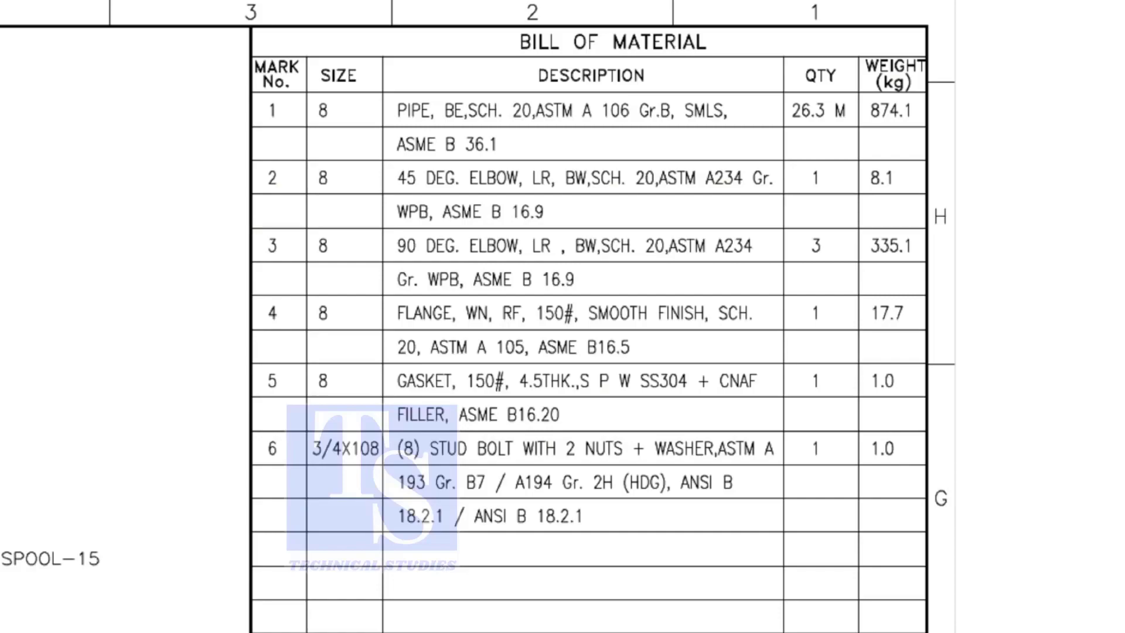